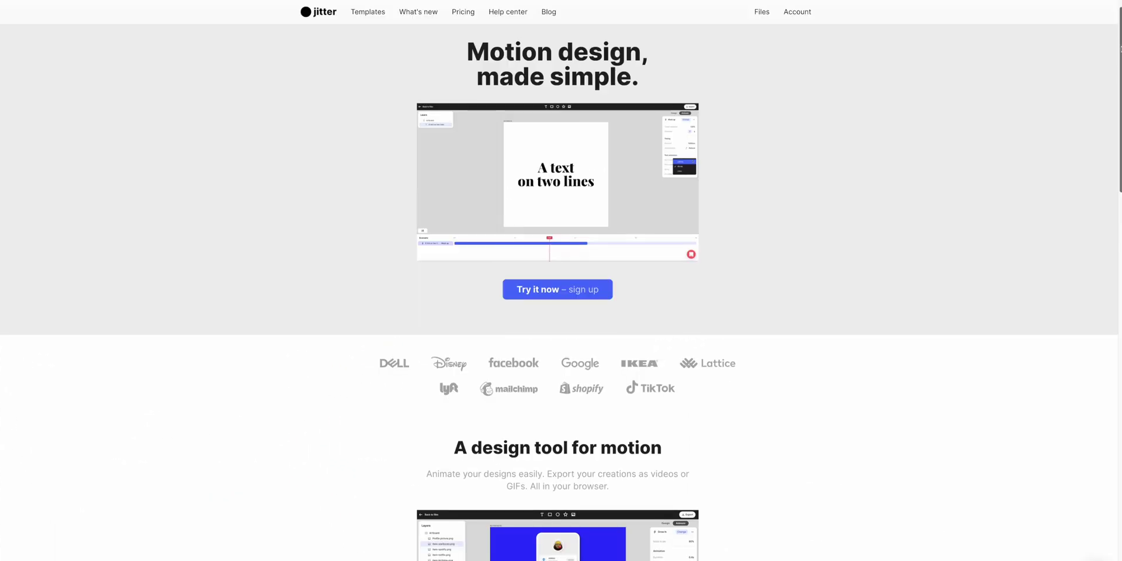
Scroll down the Jitter homepage past the intro to the animation templates gallery.
{"action": "scroll", "scroll_direction": "down", "scroll_amount": 3}
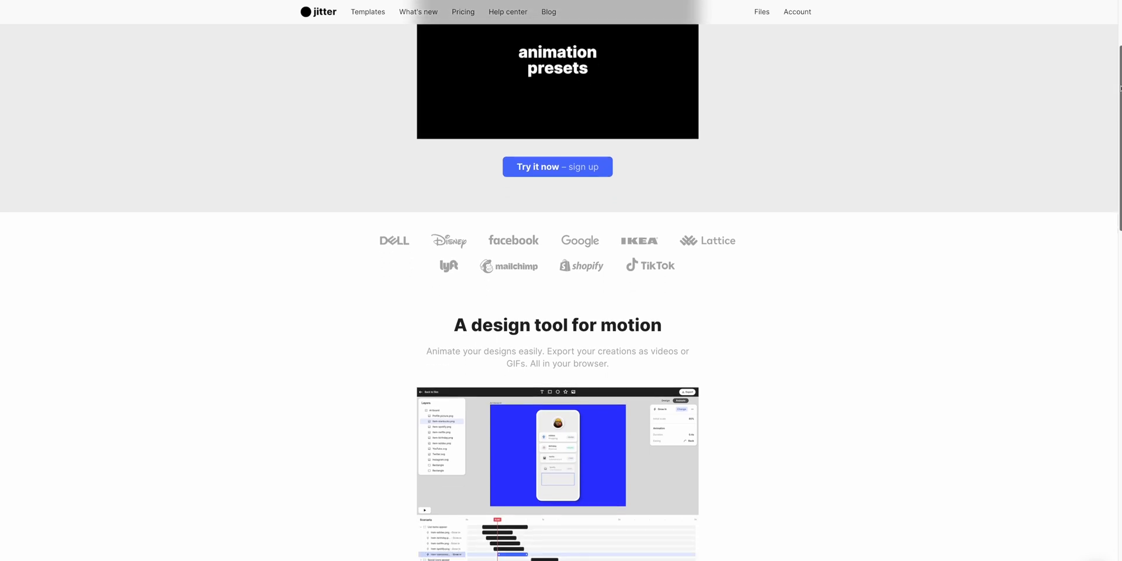
{"action": "scroll", "scroll_direction": "down", "scroll_amount": 3}
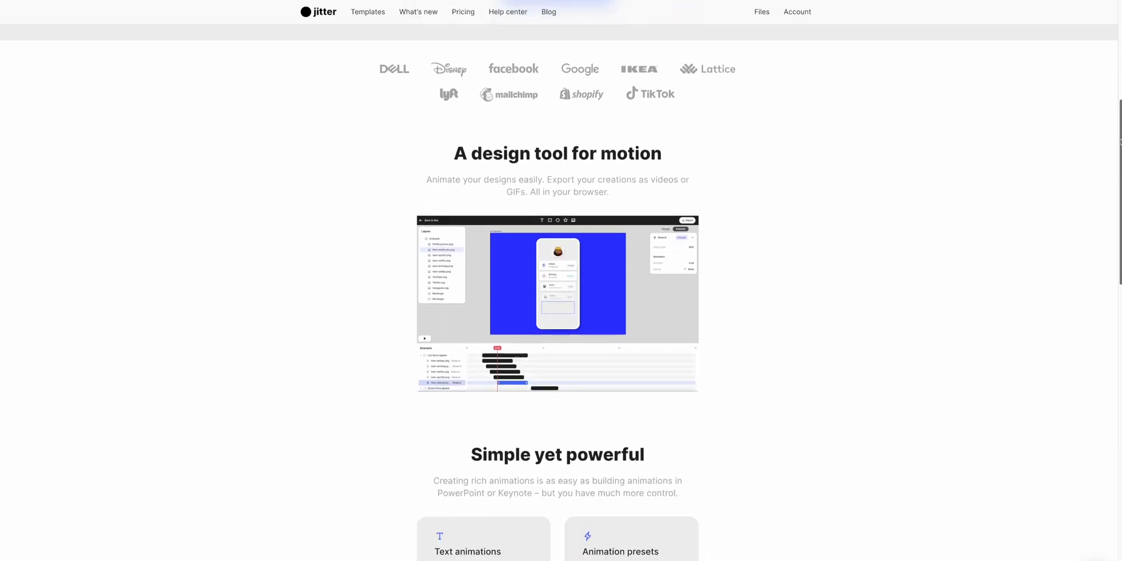
{"action": "scroll", "scroll_direction": "down", "scroll_amount": 3}
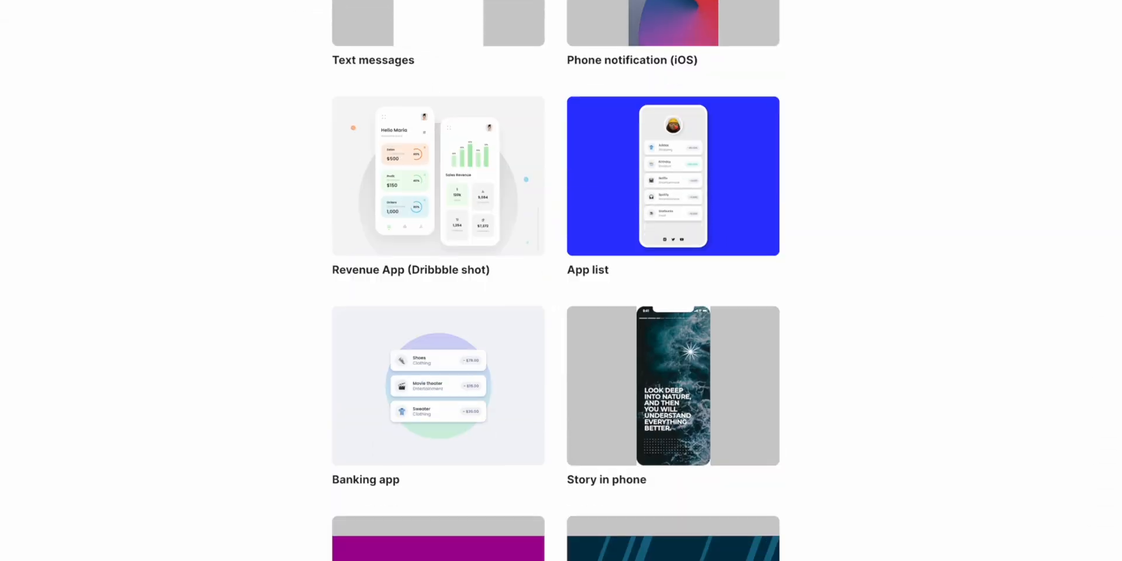
{"action": "scroll", "scroll_direction": "down", "scroll_amount": 3}
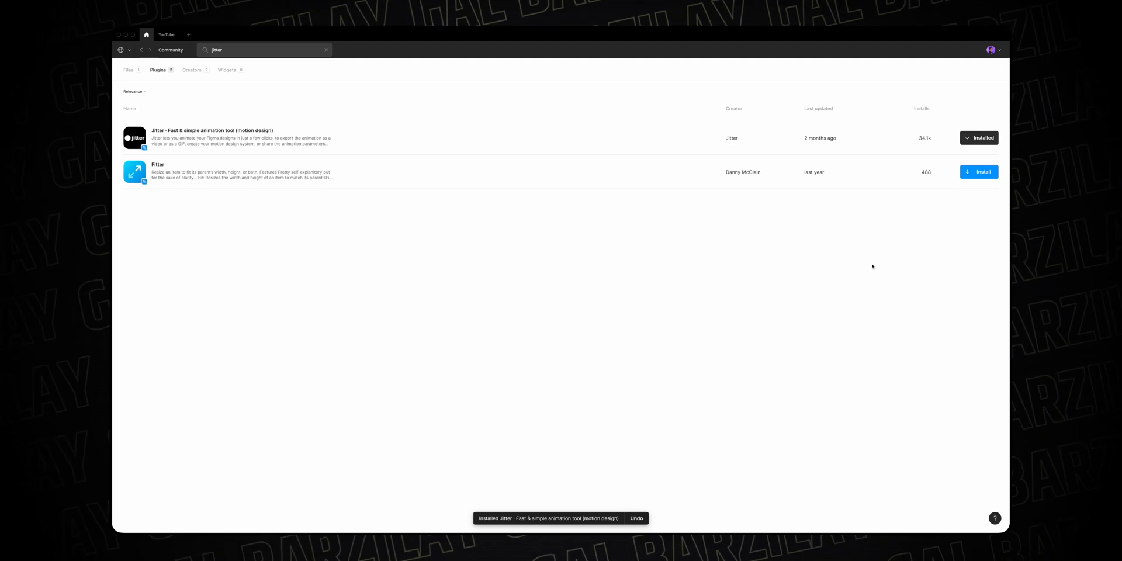
Install the Jitter plugin from the Community 'jitter' search results.
{"action": "left_click", "coordinate": [166, 34]}
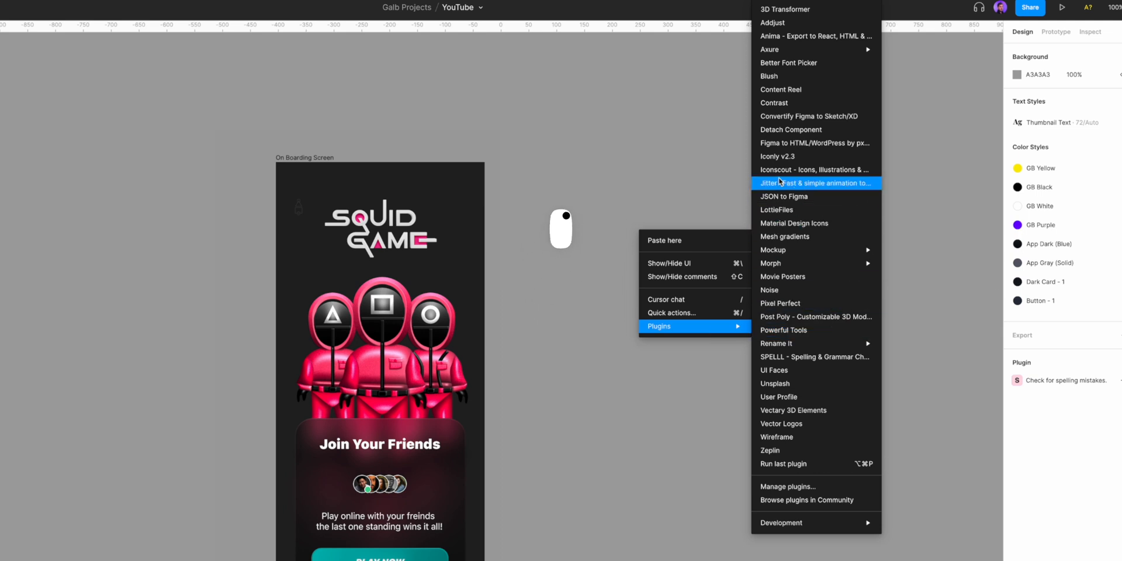
Launch 'Jitter – Fast & simple animation tool' from the canvas Plugins menu.
{"action": "left_click", "coordinate": [815, 184]}
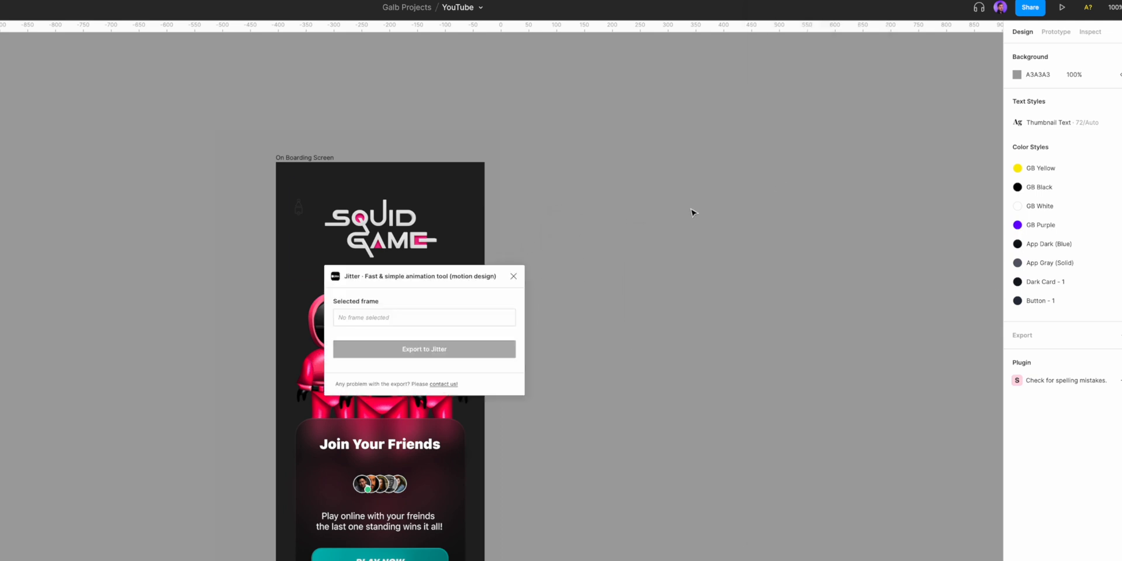
{"action": "left_click", "coordinate": [513, 275]}
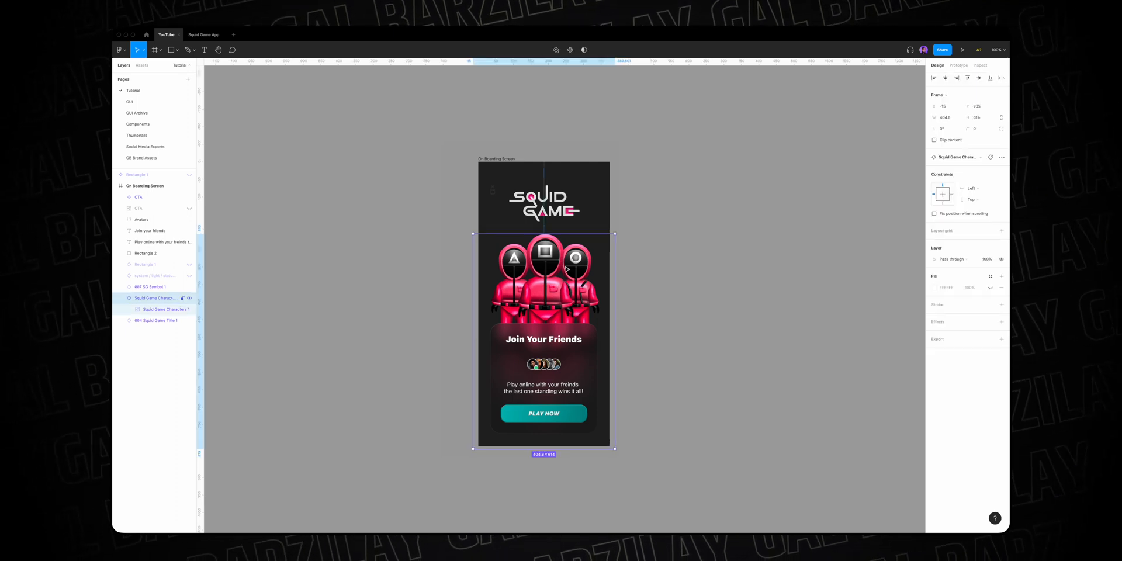
Select the SQUID GAME title artwork layer on the onboarding screen.
{"action": "left_click", "coordinate": [156, 320]}
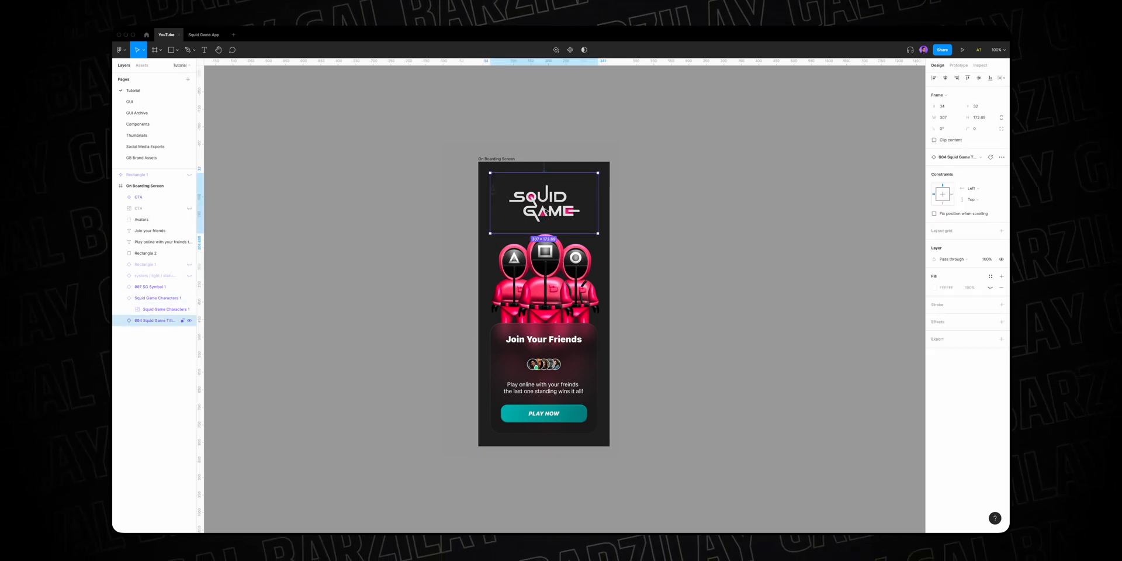